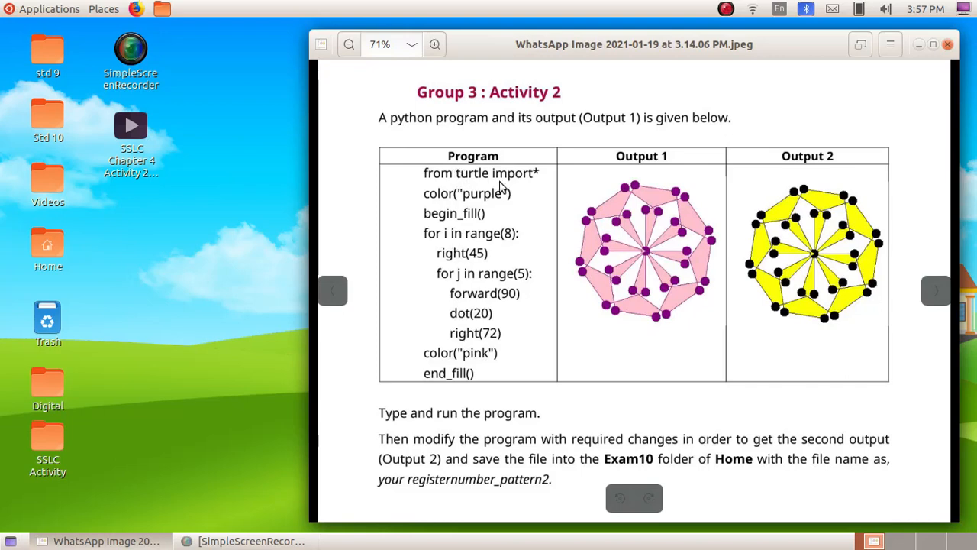
{"action": "mouse_move", "coordinate": [672, 170]}
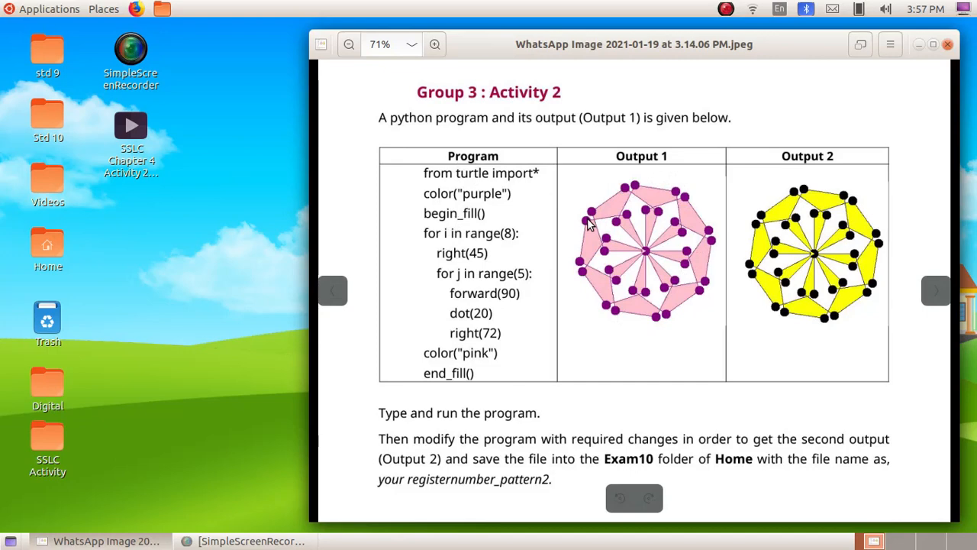
{"action": "mouse_move", "coordinate": [817, 191]}
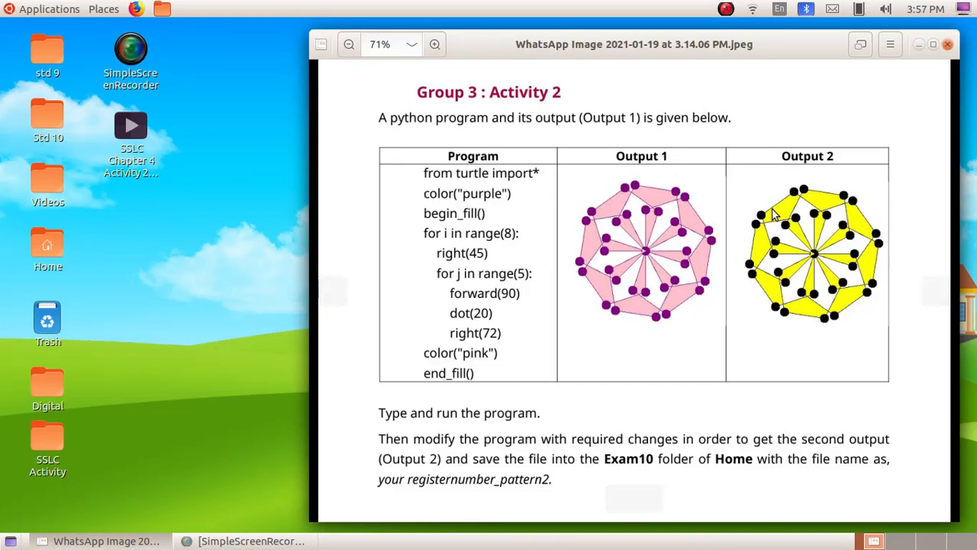
{"action": "mouse_move", "coordinate": [632, 221]}
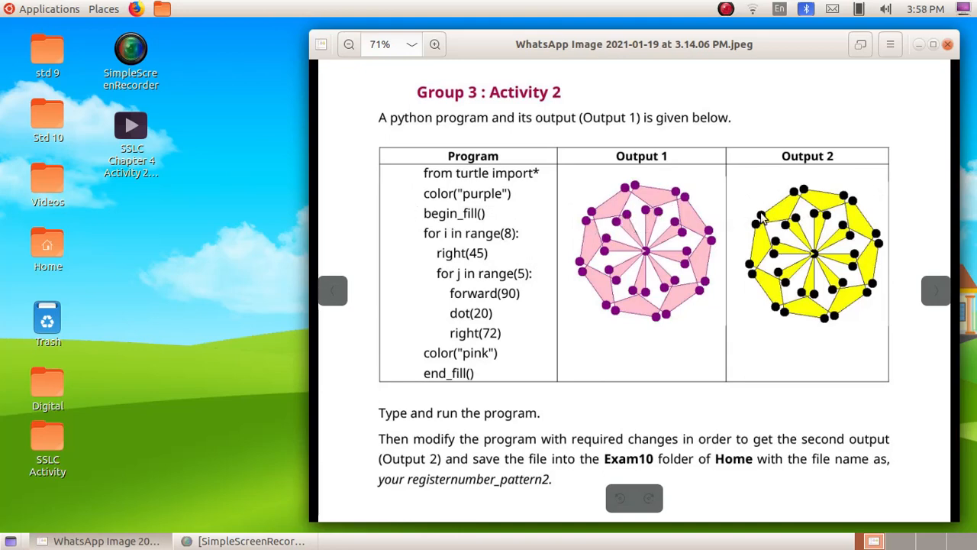
{"action": "mouse_move", "coordinate": [684, 221]}
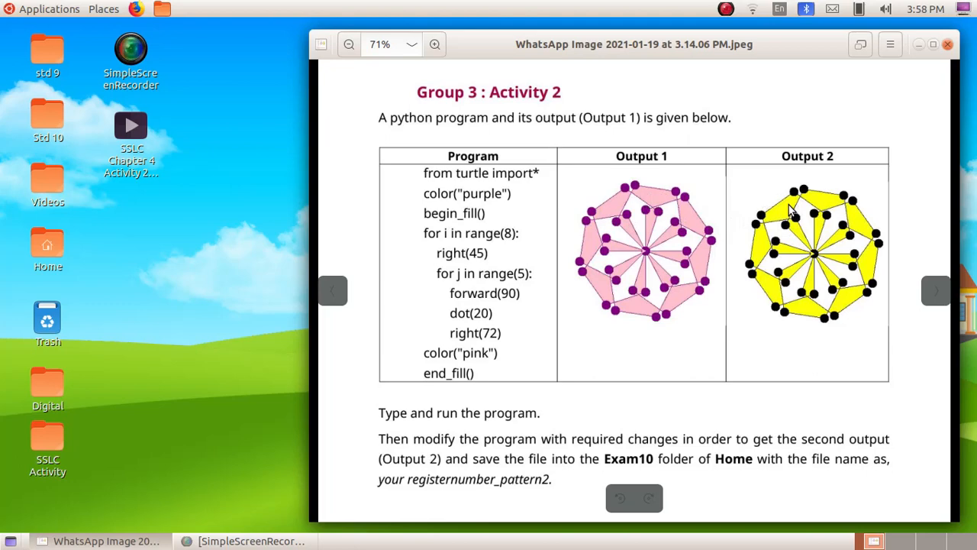
{"action": "mouse_move", "coordinate": [504, 394]}
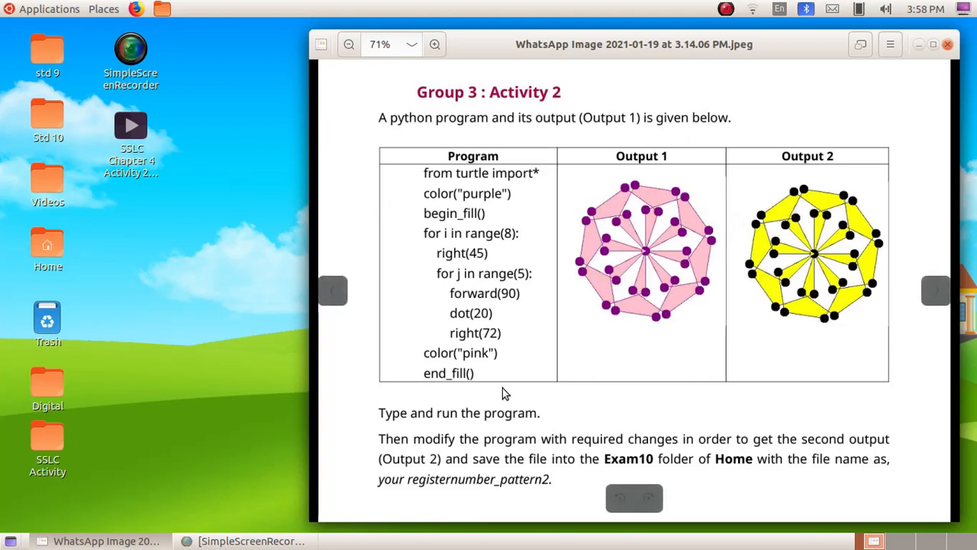
{"action": "mouse_move", "coordinate": [367, 202]}
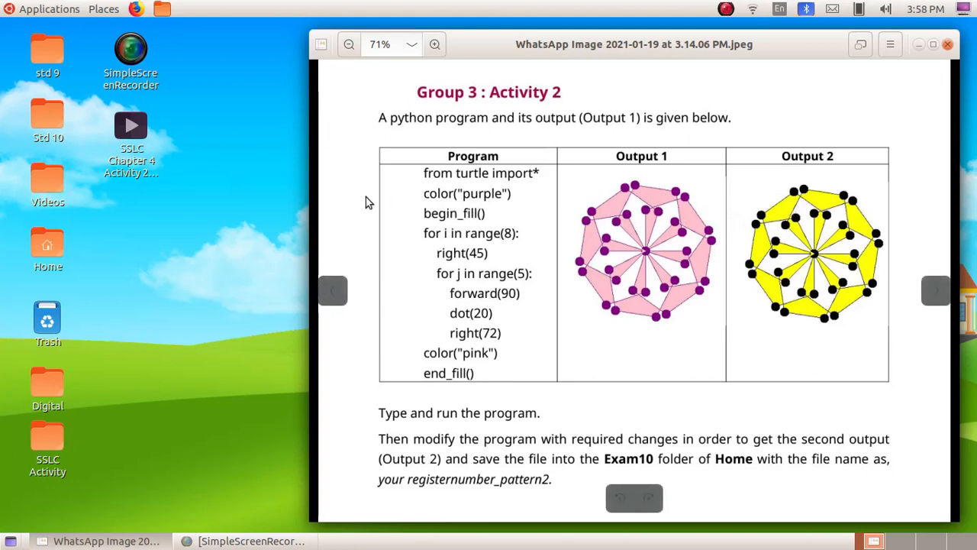
{"action": "mouse_move", "coordinate": [48, 9]}
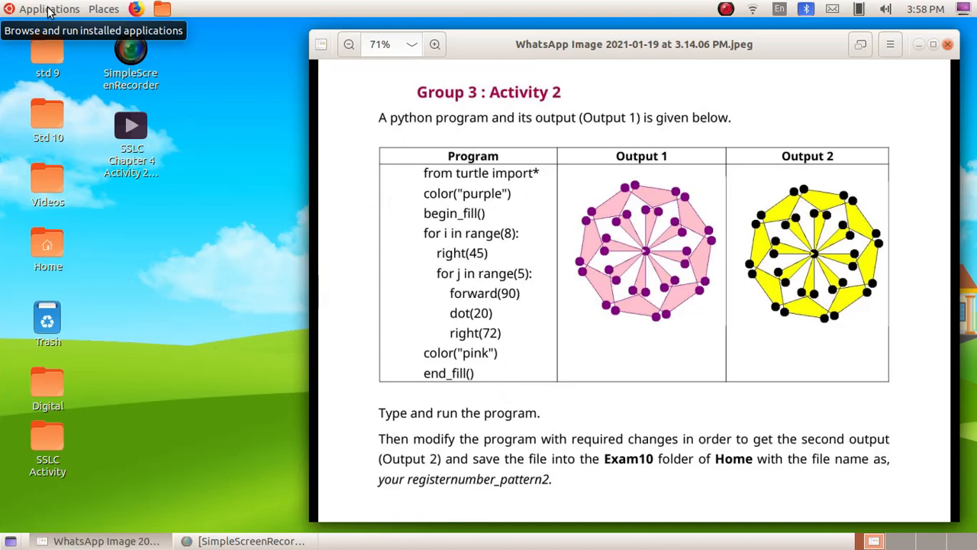
Launch the Python IDLE shell from Applications > Programming beside the worksheet.
{"action": "left_click", "coordinate": [49, 10]}
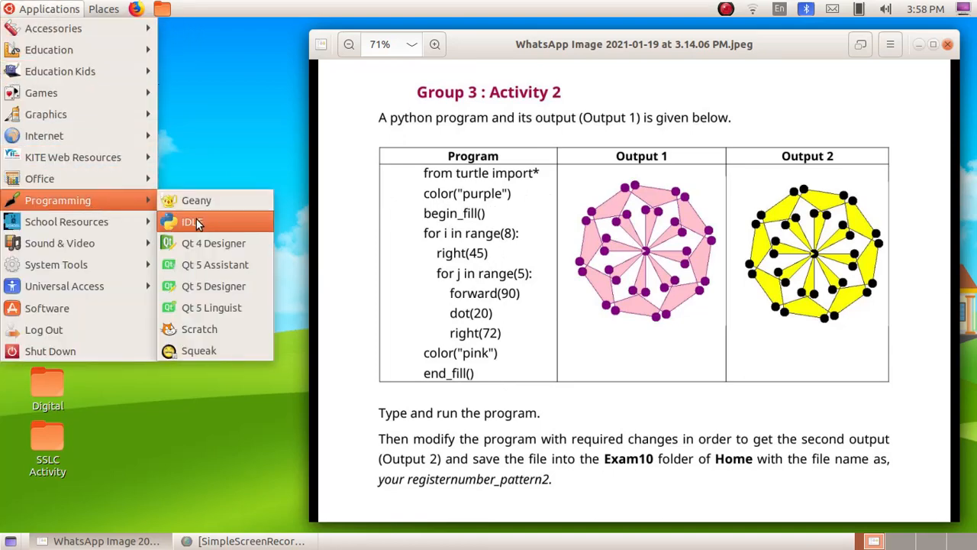
{"action": "left_click", "coordinate": [189, 221]}
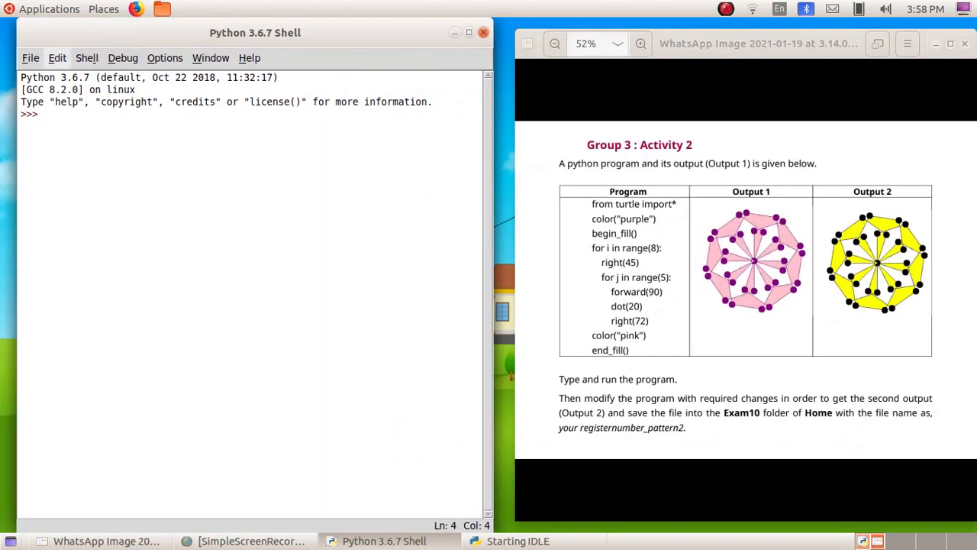
Start a new script with from turtle import*, color("black") and begin_fill().
{"action": "left_click", "coordinate": [30, 58]}
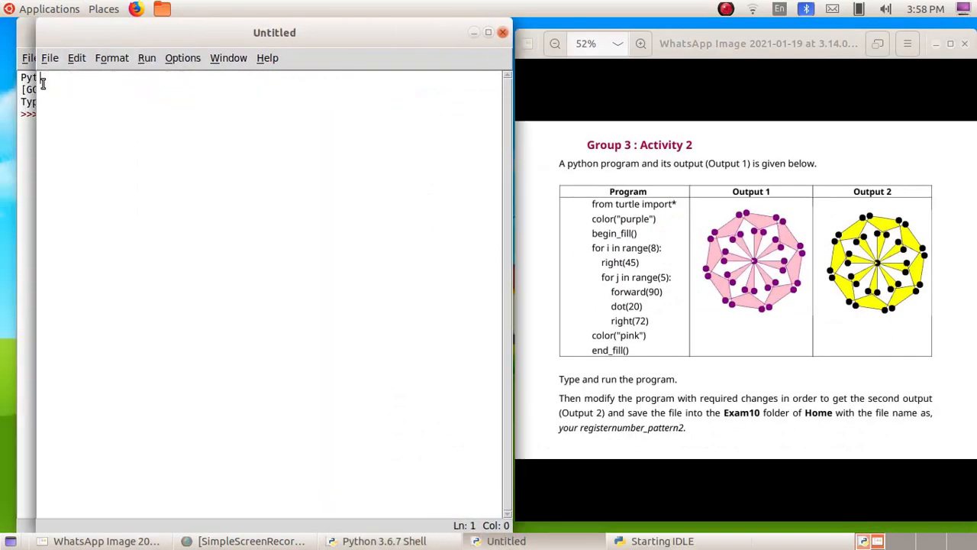
{"action": "mouse_move", "coordinate": [162, 107]}
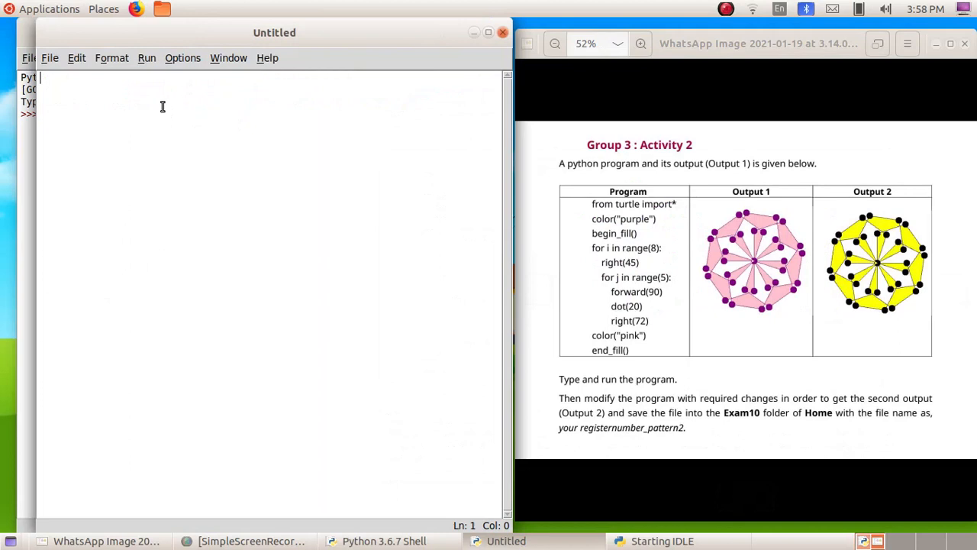
{"action": "type", "text": "from turtle"}
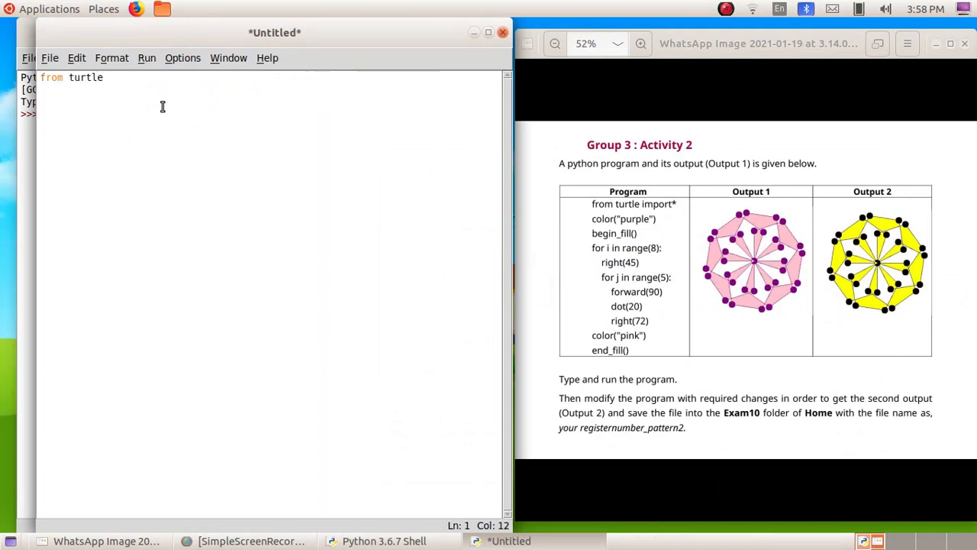
{"action": "type", "text": "import*"}
{"action": "type", "text": "color("}
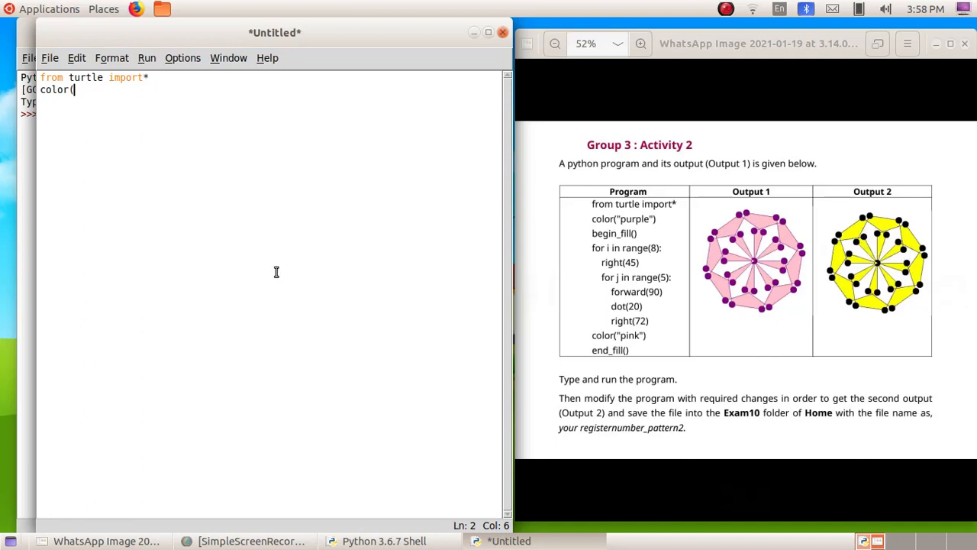
{"action": "type", "text": "\"bl"}
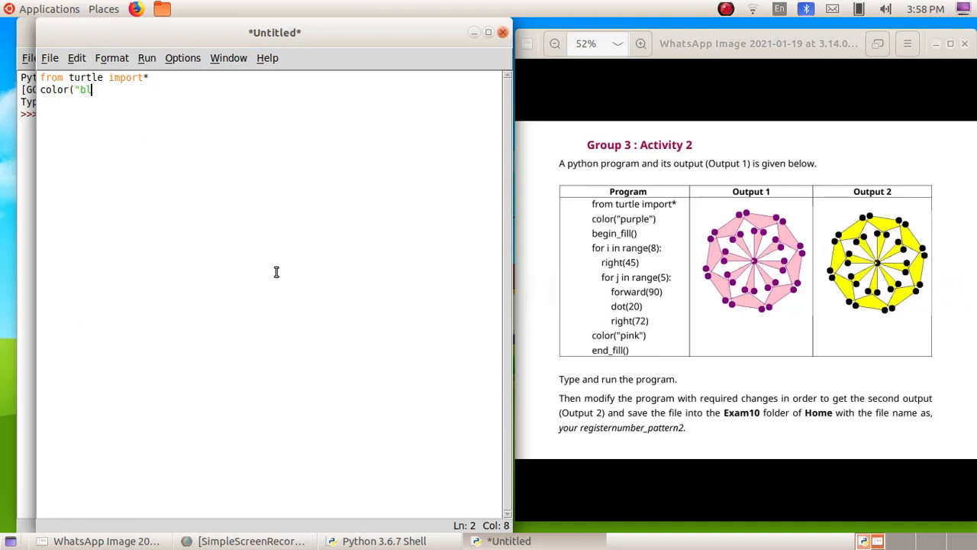
{"action": "type", "text": "ack\")"}
{"action": "left_click", "coordinate": [272, 101]}
{"action": "type", "text": "b"}
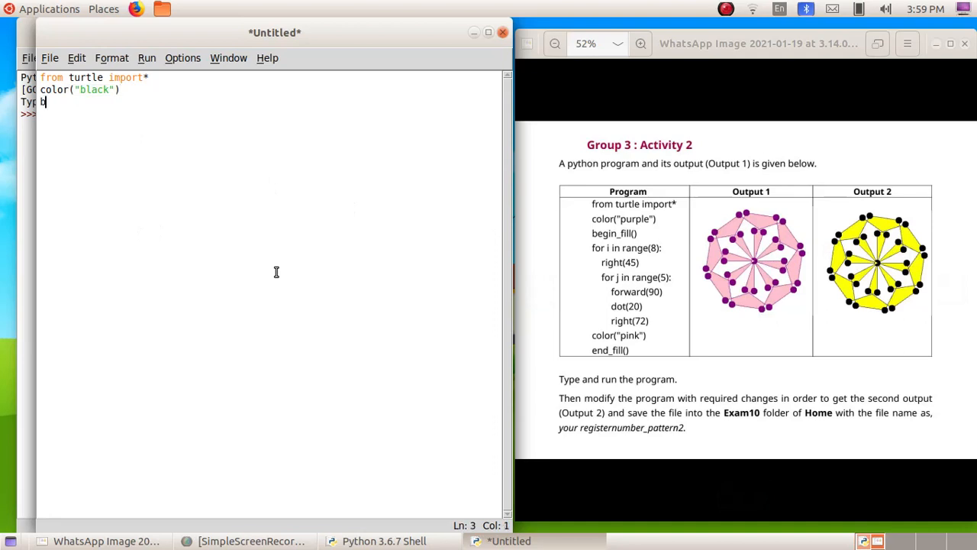
{"action": "type", "text": "egin_fill()"}
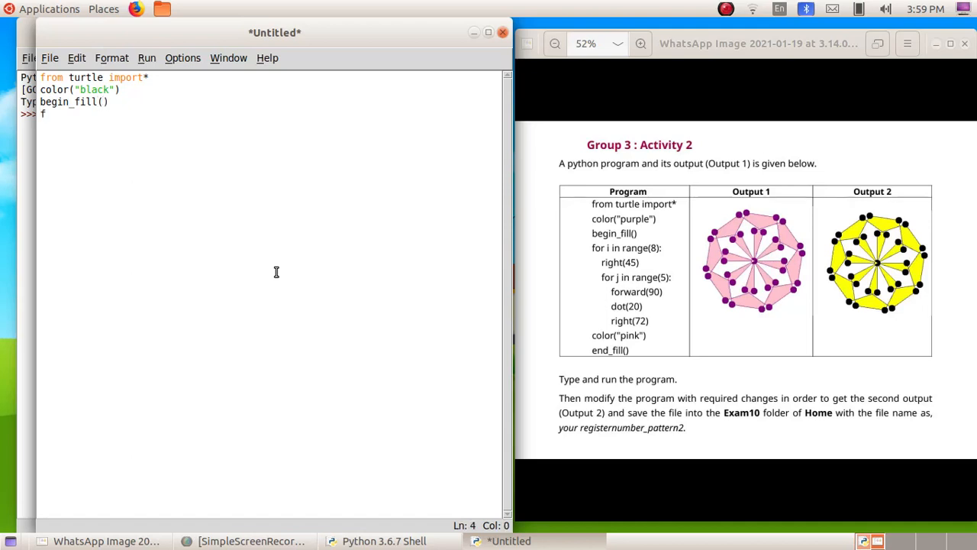
Add the outer loop header for i in range(8):.
{"action": "type", "text": "or i in ra"}
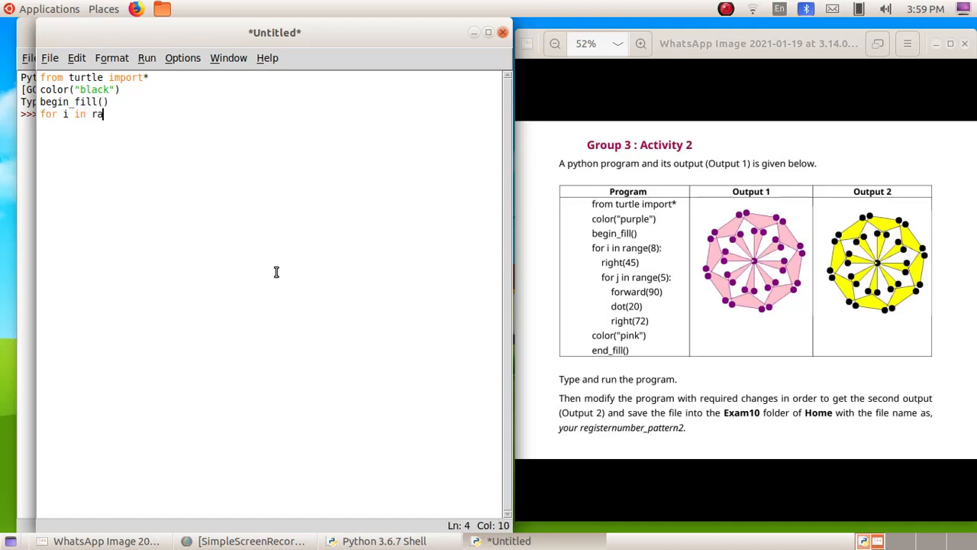
{"action": "type", "text": "nge(8)"}
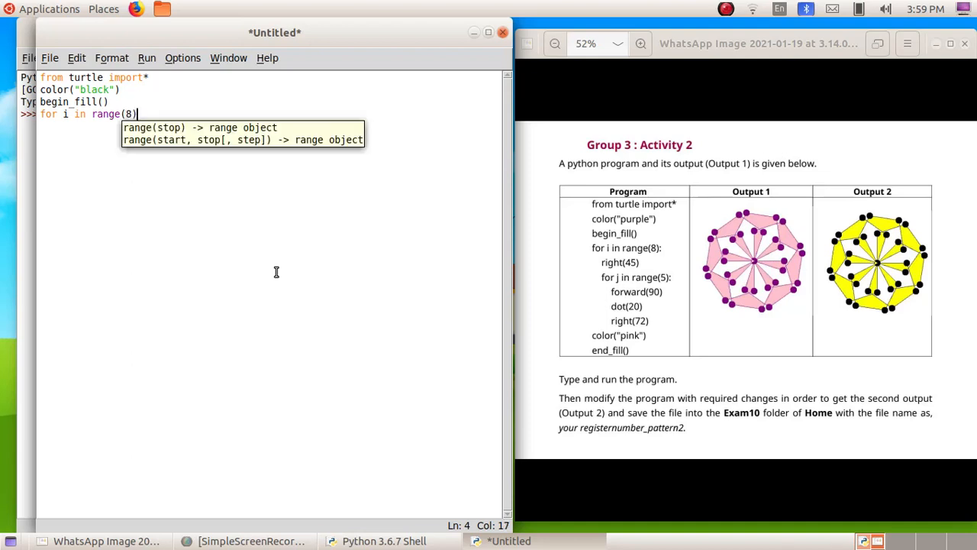
{"action": "type", "text": ":"}
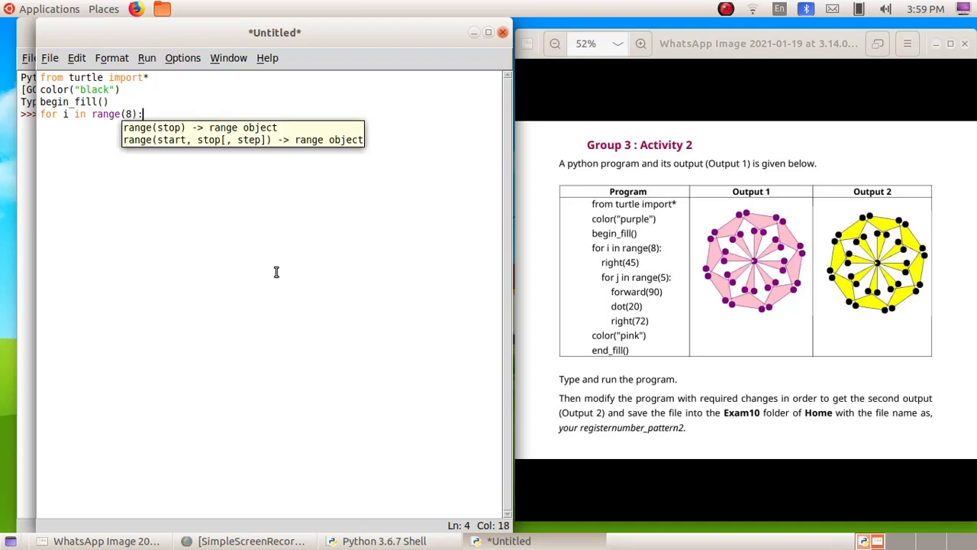
Write right(45) and the inner loop header for j in range(5):.
{"action": "type", "text": "ri"}
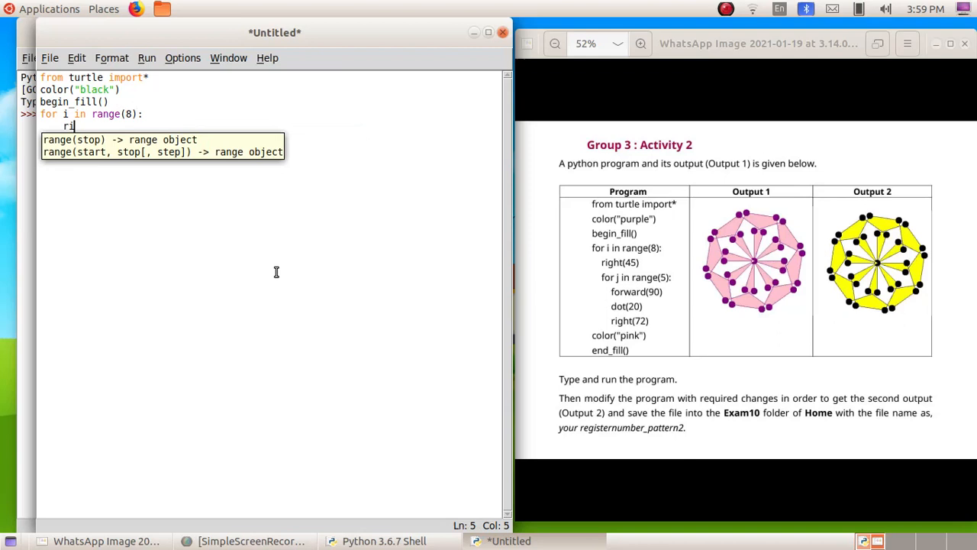
{"action": "type", "text": "ight(45)"}
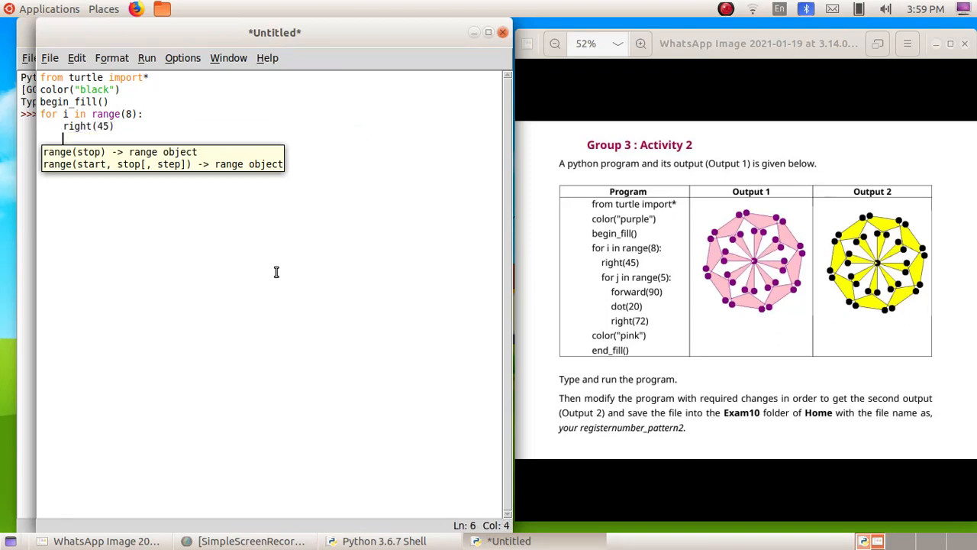
{"action": "type", "text": "for j in range"}
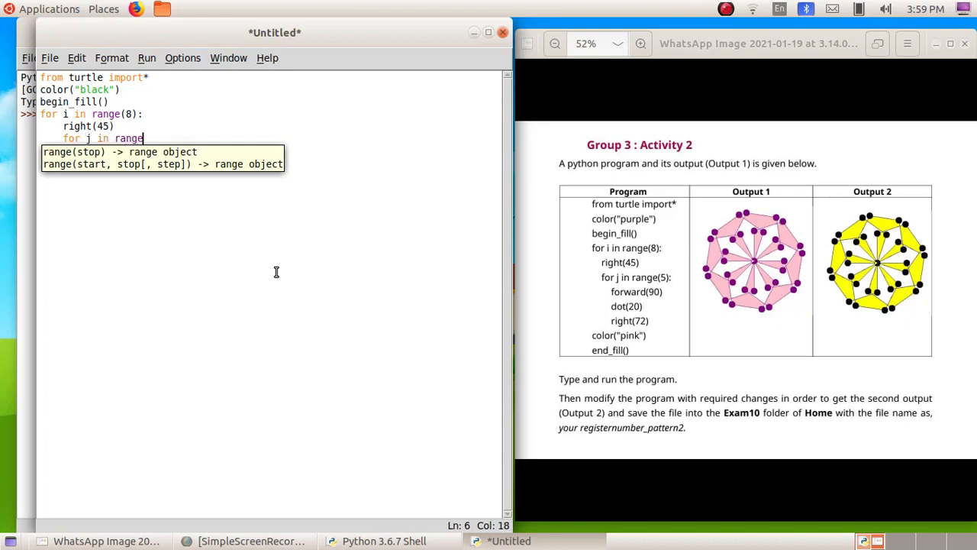
{"action": "type", "text": "(5):"}
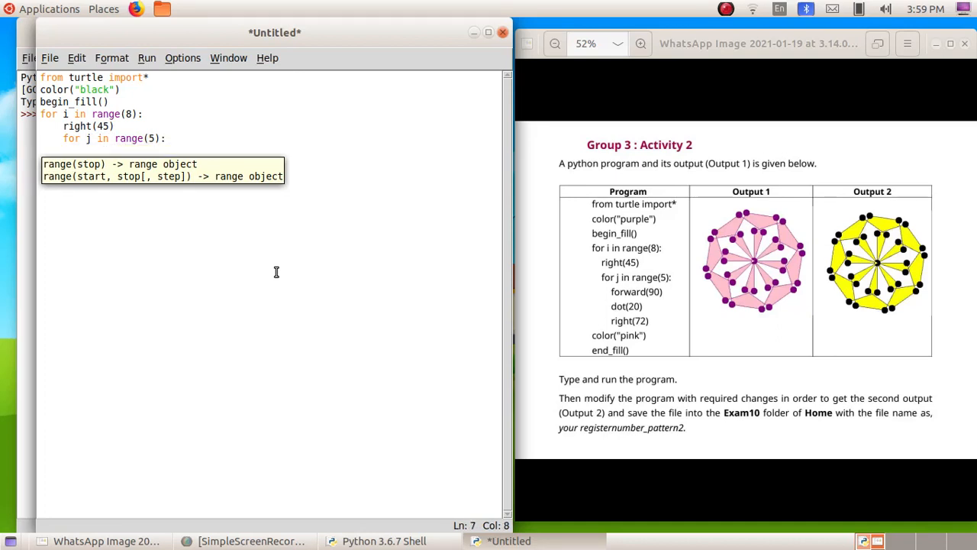
Fill the inner loop with forward(90), dot(20) and right(72).
{"action": "type", "text": "forward(90"}
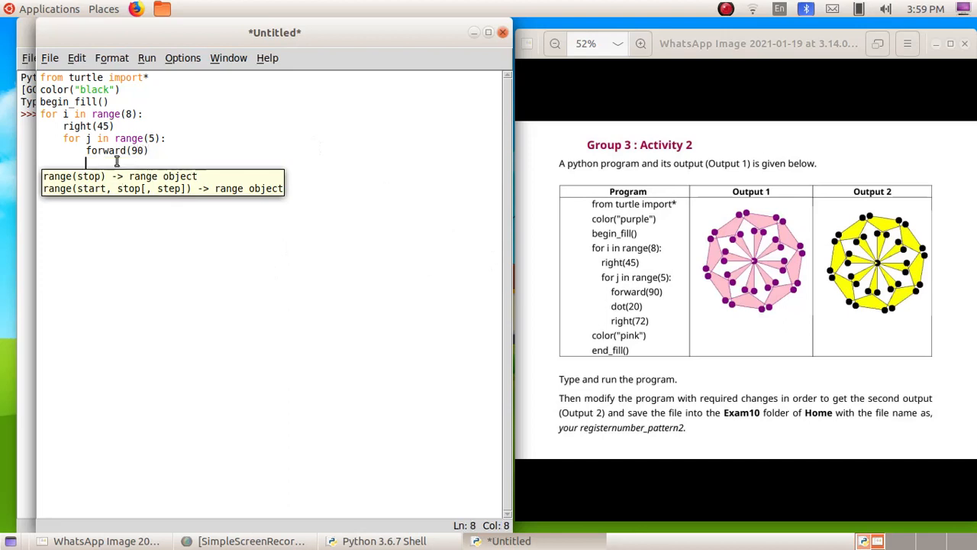
{"action": "type", "text": "dot(2"}
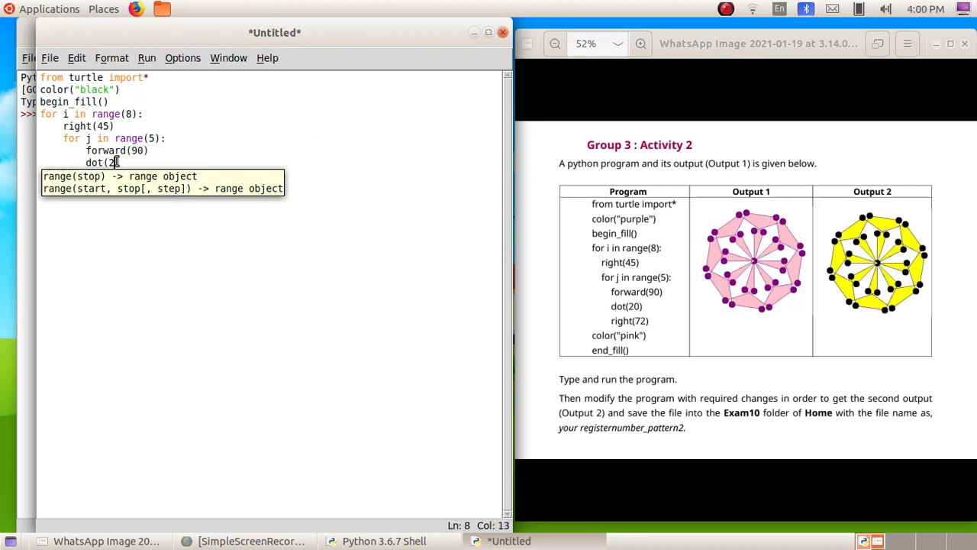
{"action": "type", "text": "0)"}
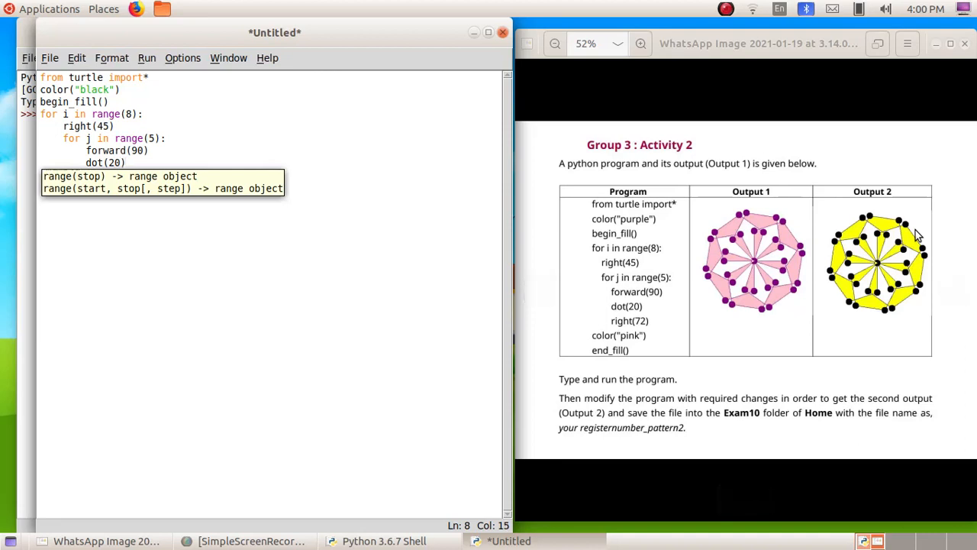
{"action": "type", "text": "right"}
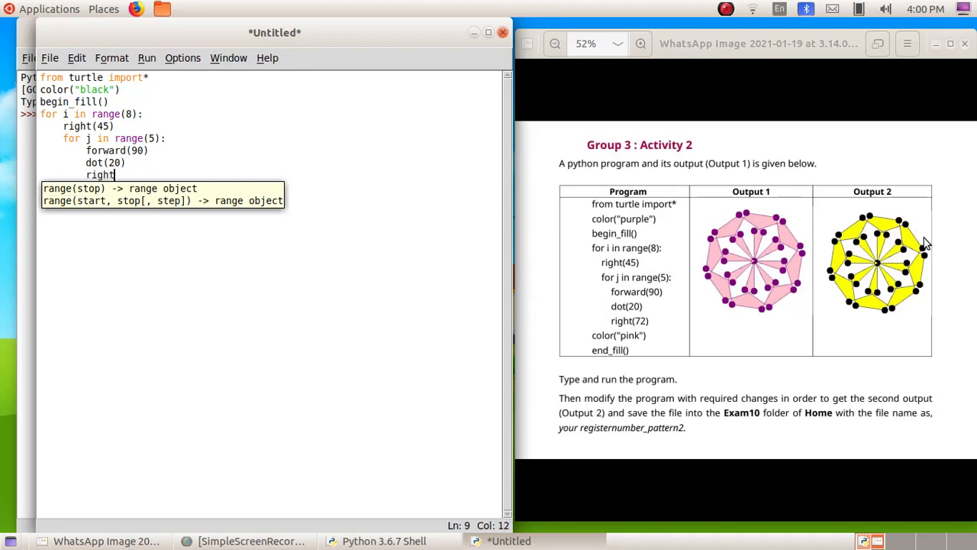
{"action": "type", "text": "(7"}
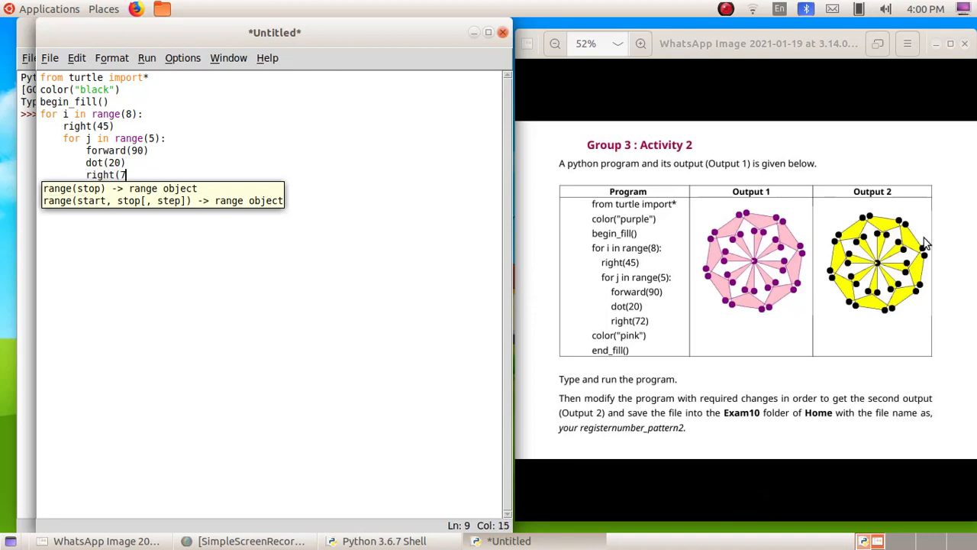
{"action": "key", "text": "Return"}
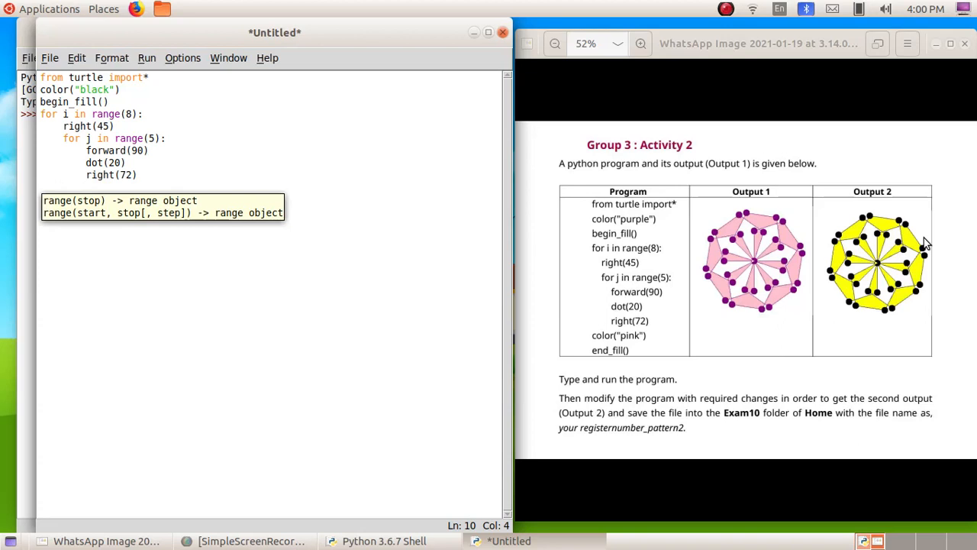
Finish the program with color("yellow") and end_fill() at the top level.
{"action": "type", "text": "color(\""}
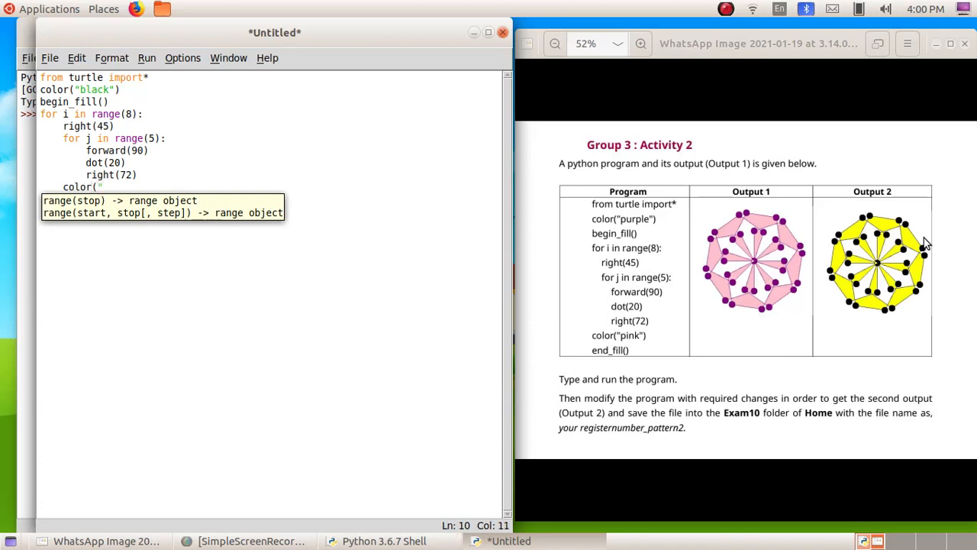
{"action": "mouse_move", "coordinate": [660, 342]}
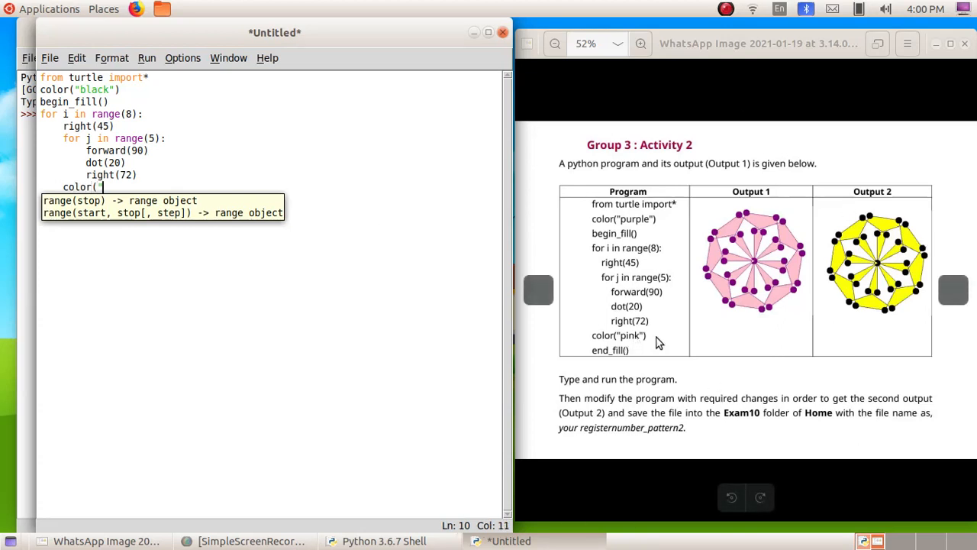
{"action": "type", "text": "yellow\""}
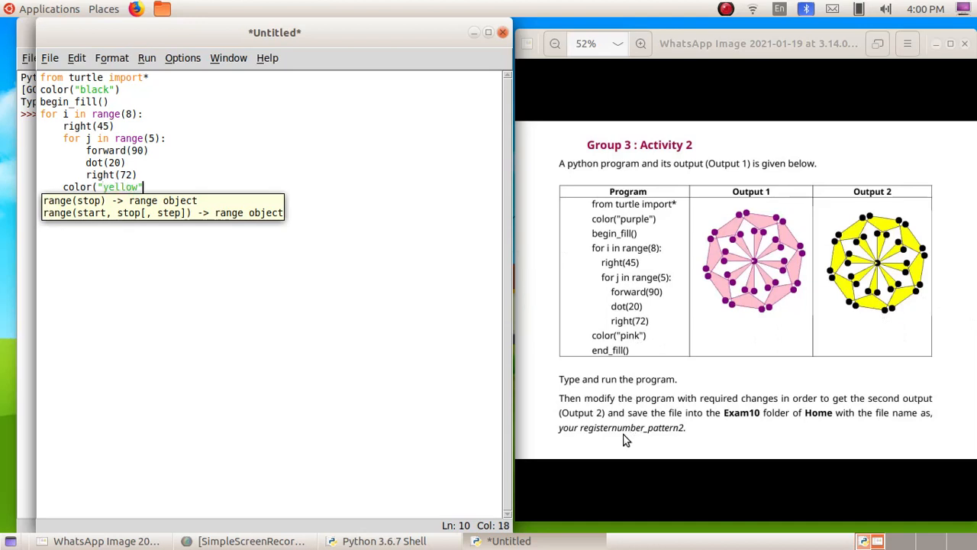
{"action": "type", "text": ")"}
{"action": "type", "text": "end"}
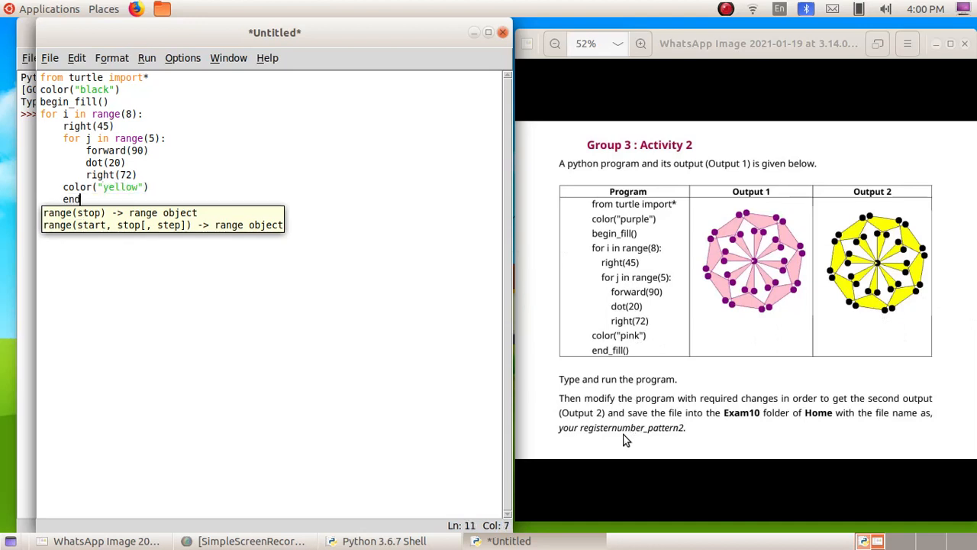
{"action": "type", "text": "_fill"}
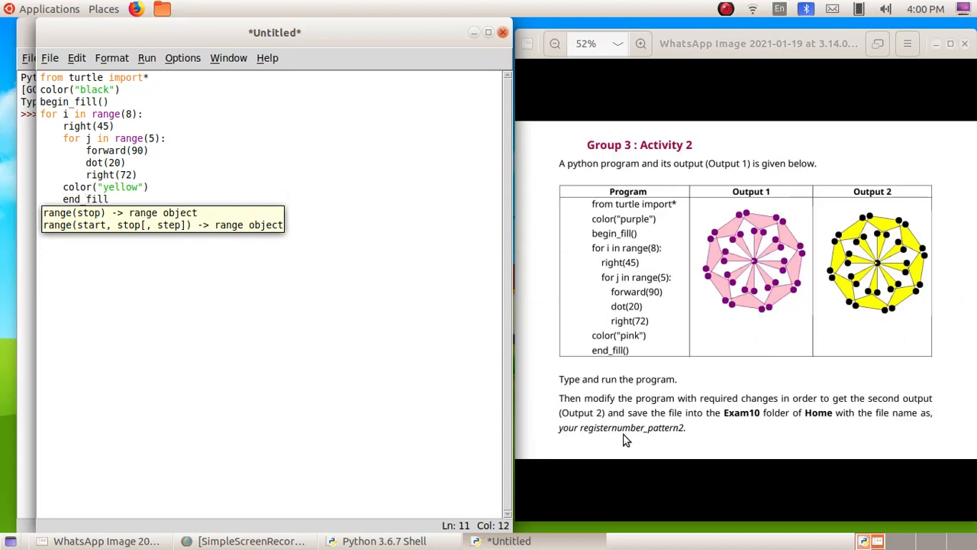
{"action": "type", "text": "()"}
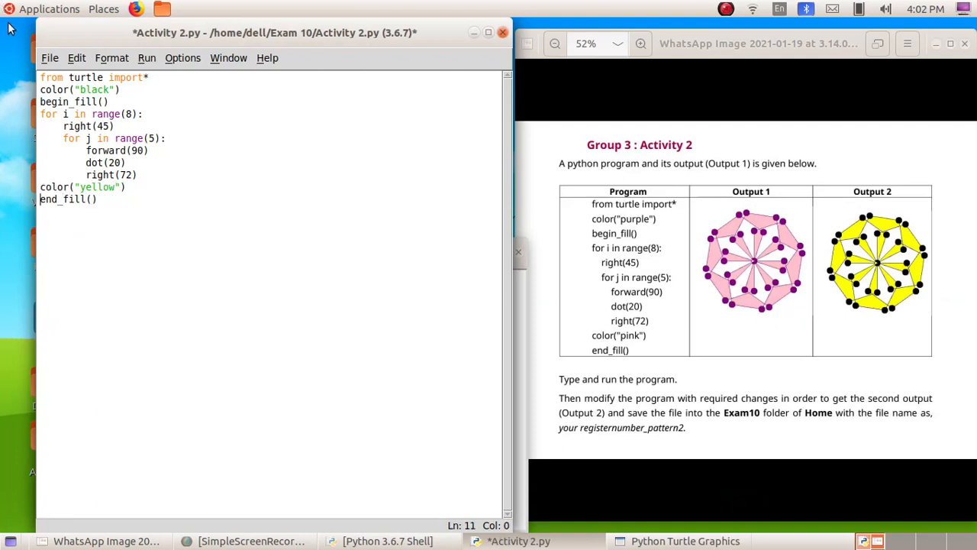
Save the script as Activity 2.py inside the Exam 10 folder.
{"action": "left_click", "coordinate": [49, 58]}
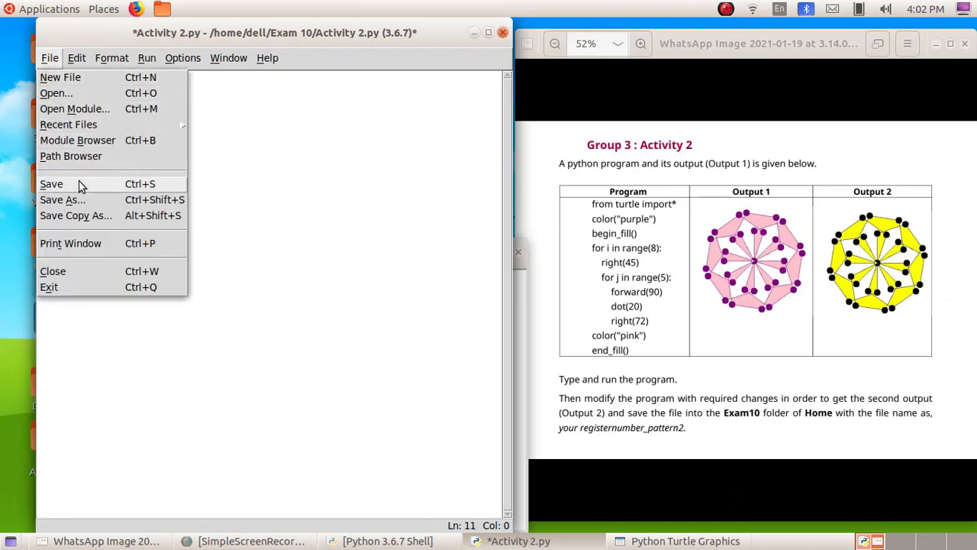
{"action": "left_click", "coordinate": [50, 183]}
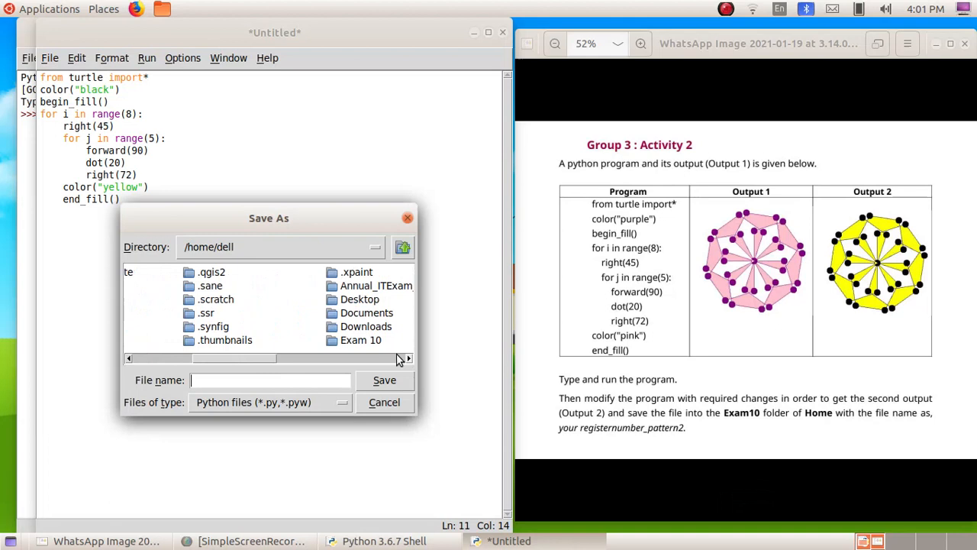
{"action": "double_click", "coordinate": [360, 339]}
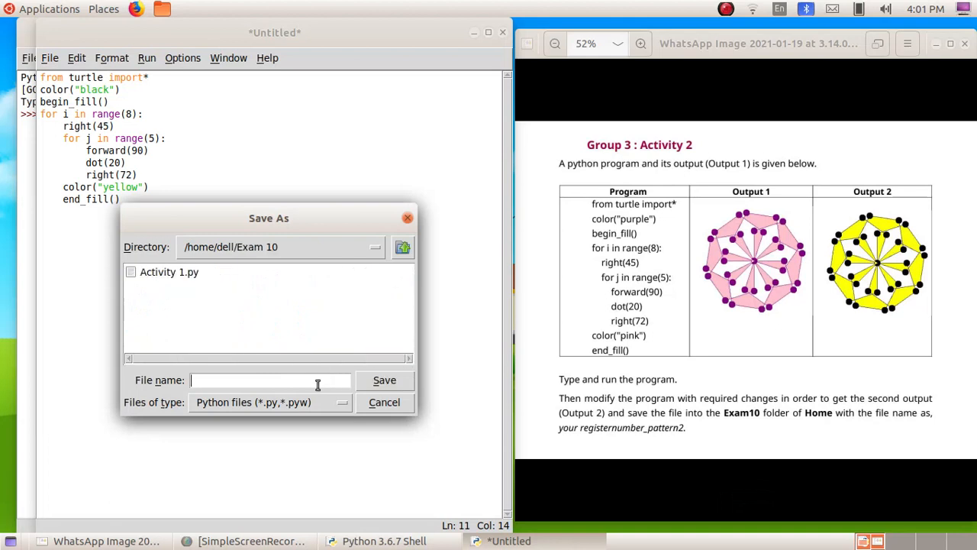
{"action": "type", "text": "Activity 2"}
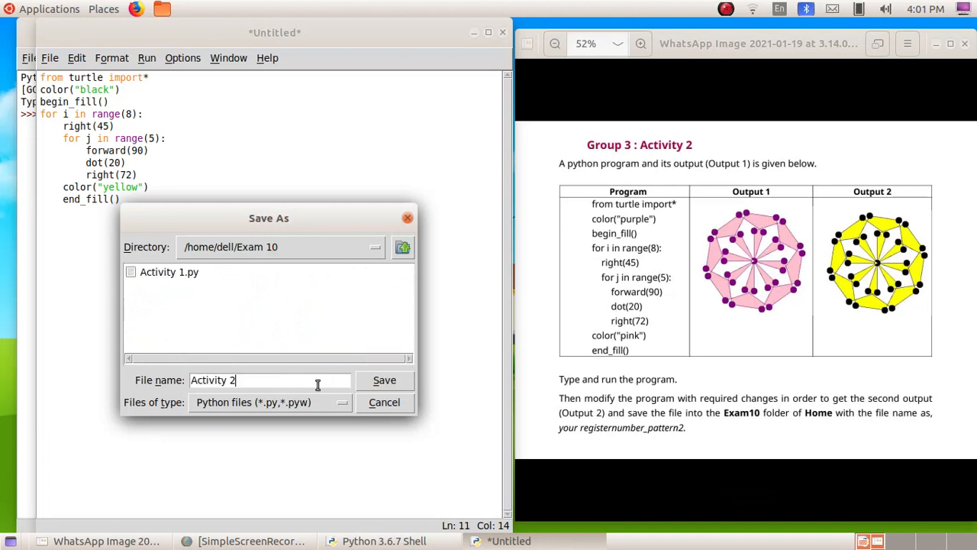
{"action": "left_click", "coordinate": [385, 380]}
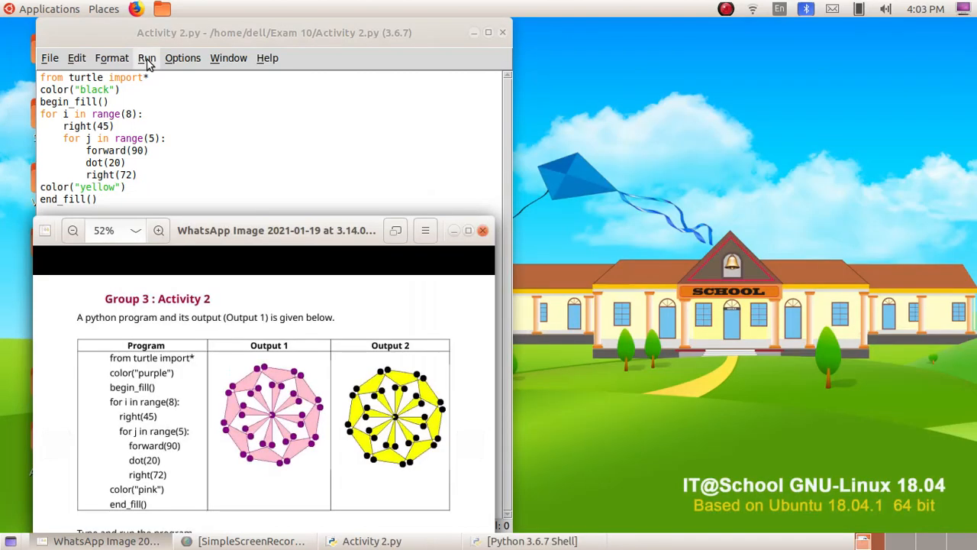
Run Activity 2.py with Run Module and bring the worksheet image back forward.
{"action": "left_click", "coordinate": [147, 58]}
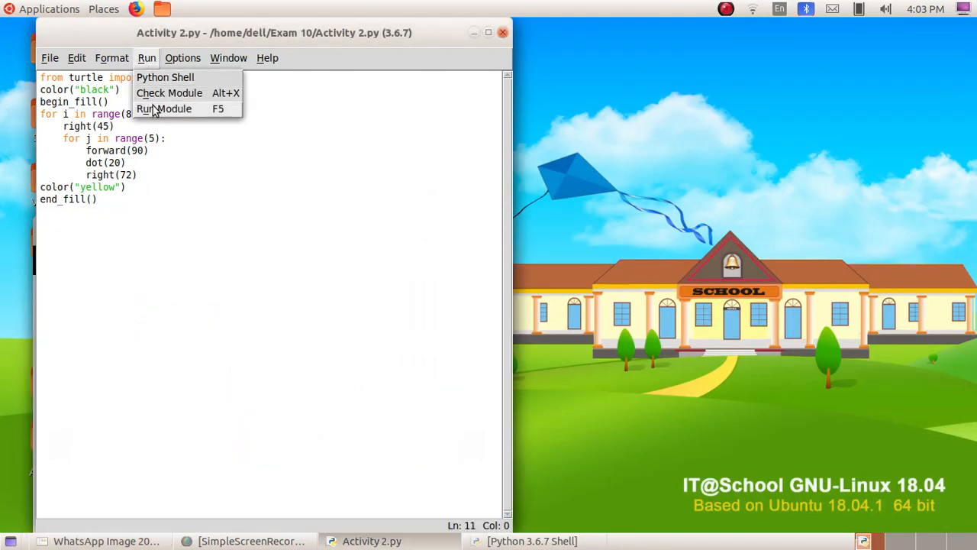
{"action": "left_click", "coordinate": [165, 108]}
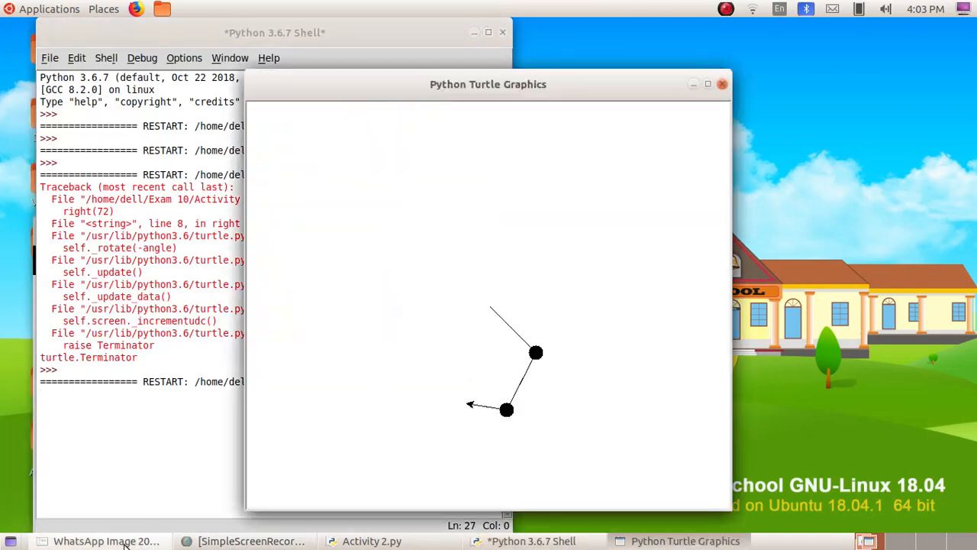
{"action": "left_click", "coordinate": [106, 540]}
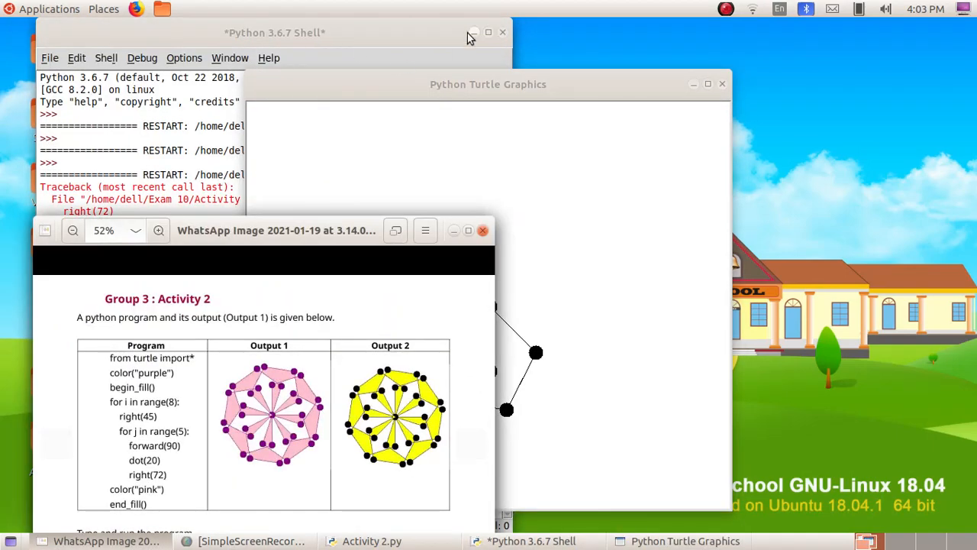